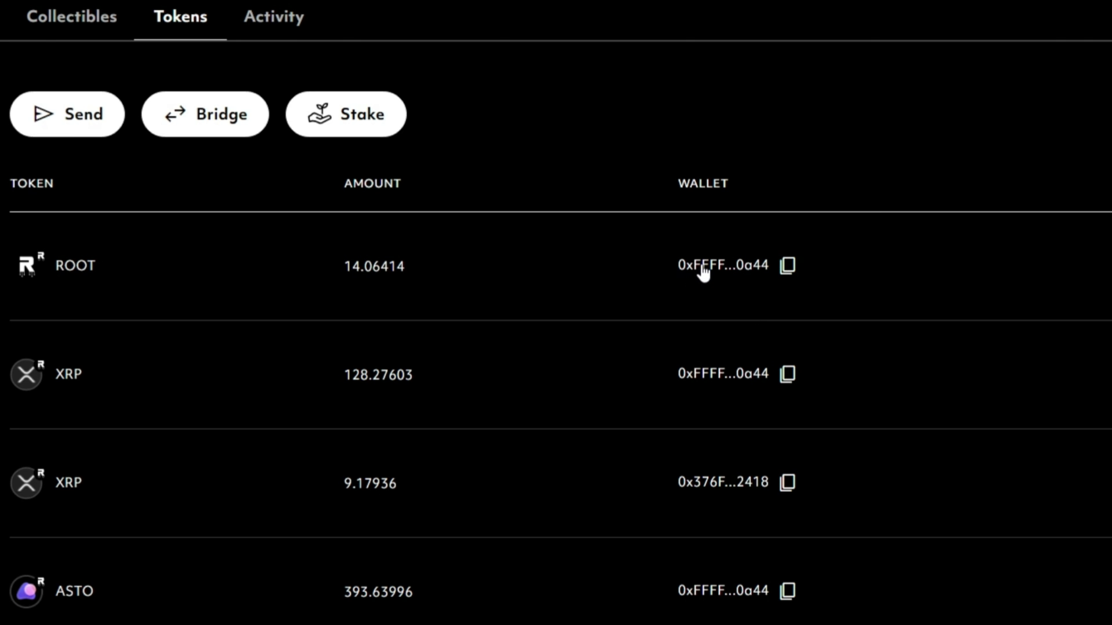
mouse_move(873, 306)
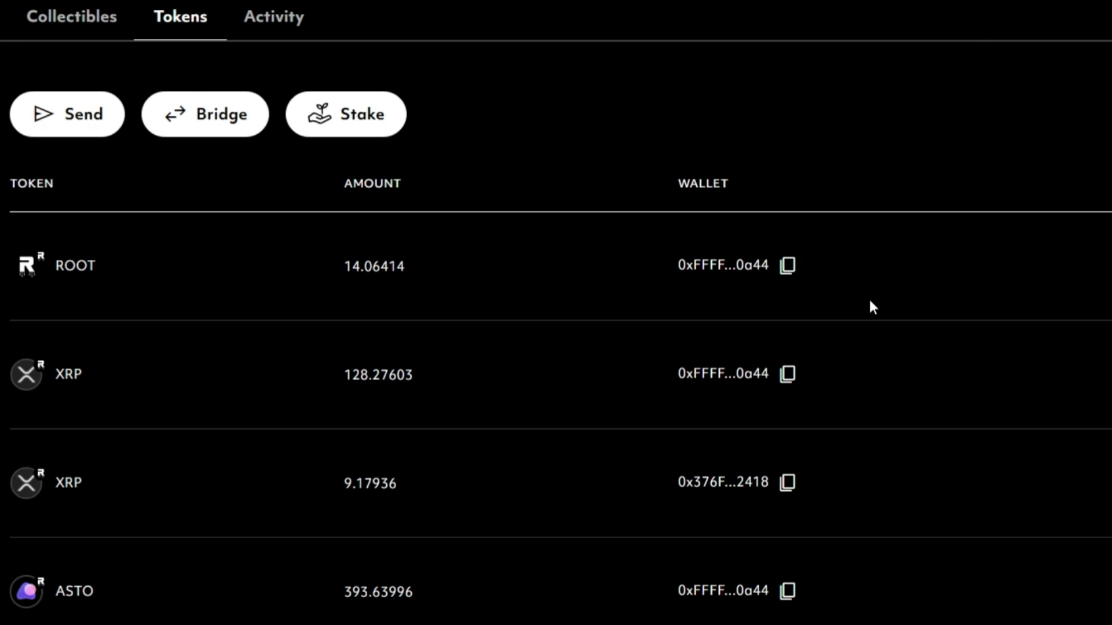
mouse_move(870, 298)
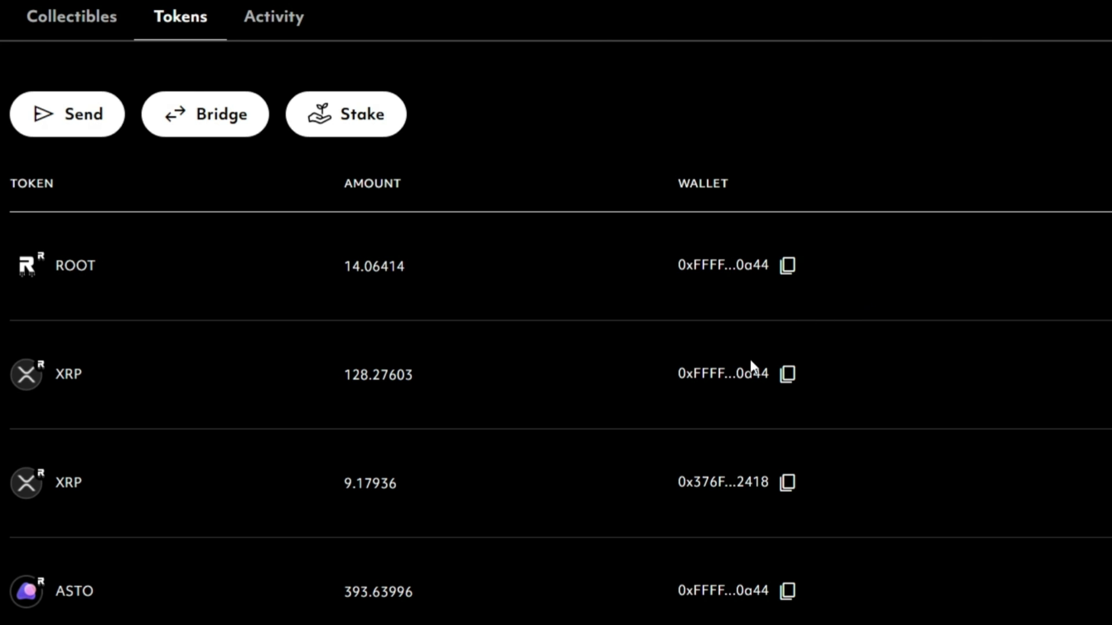
mouse_move(705, 498)
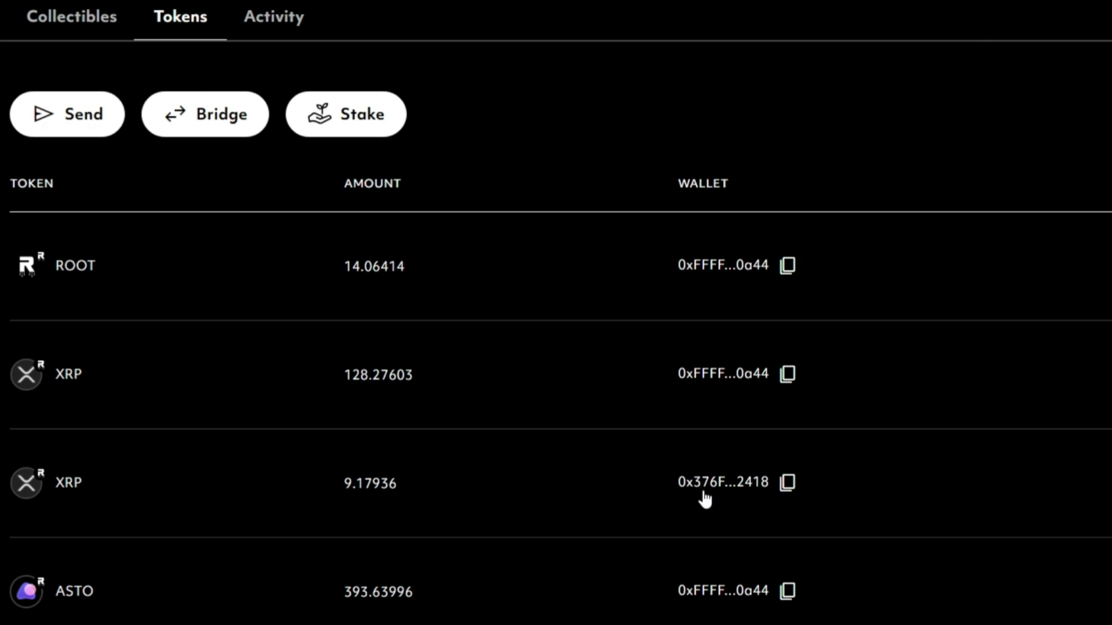
mouse_move(838, 517)
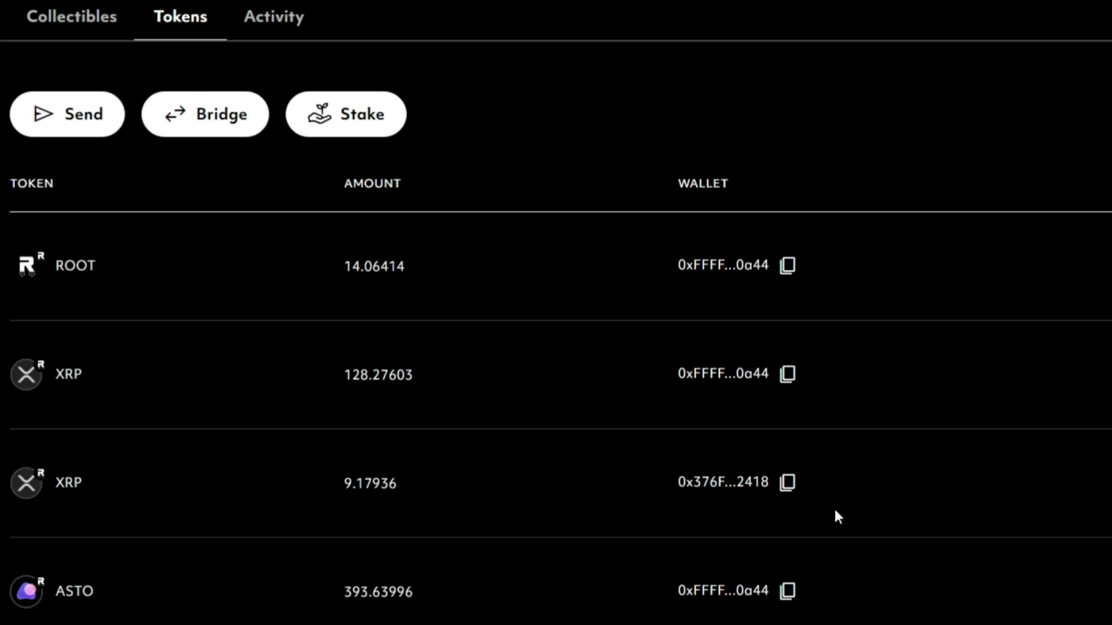
mouse_move(852, 524)
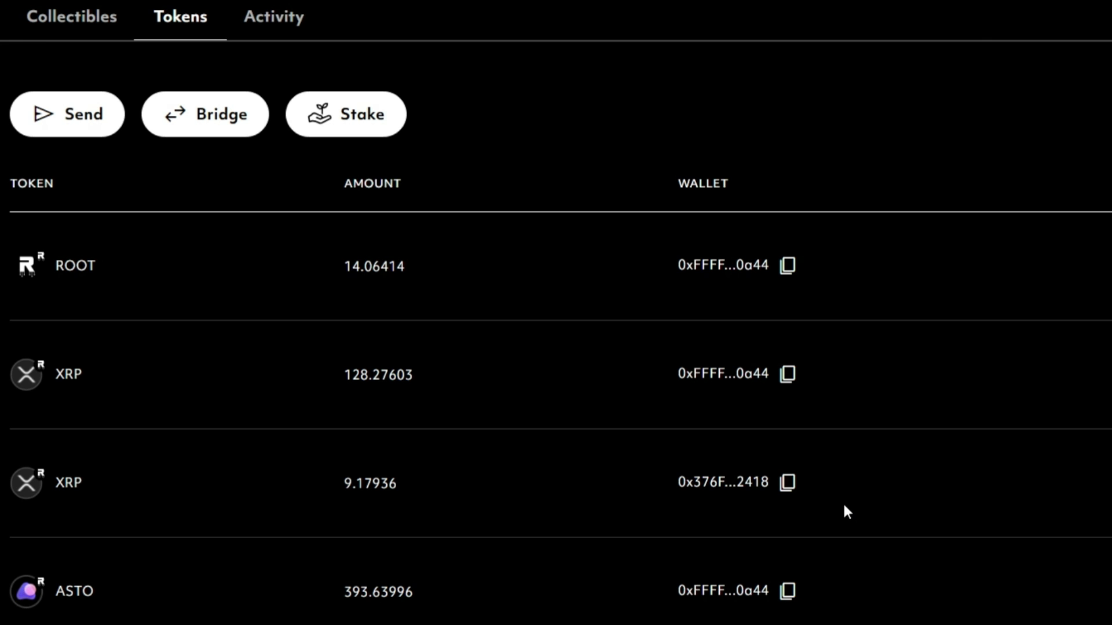
mouse_move(664, 498)
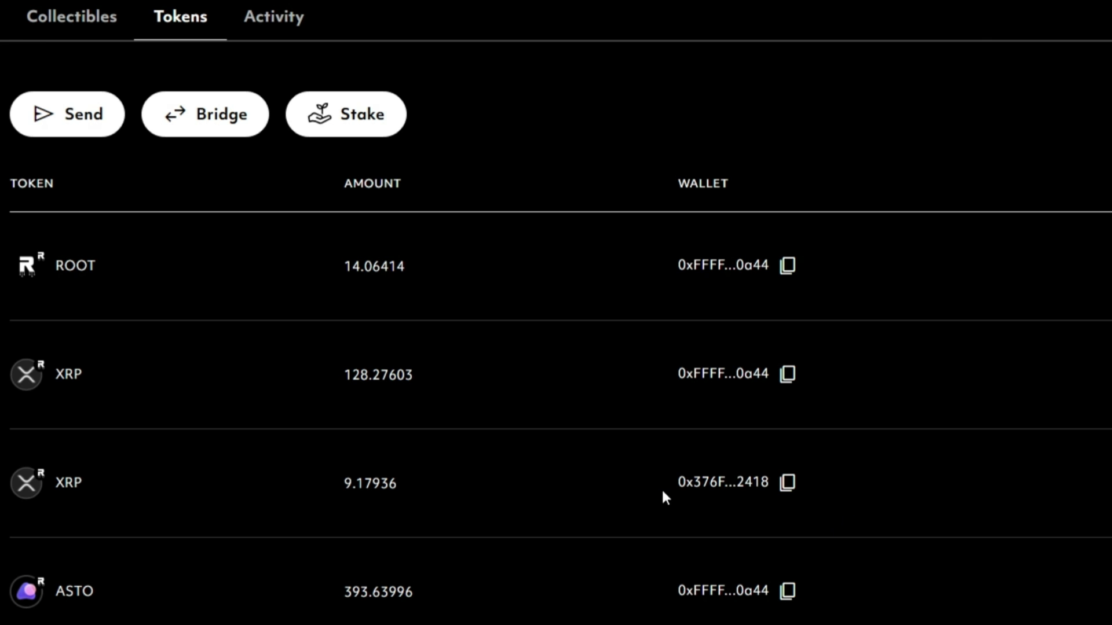
mouse_move(510, 375)
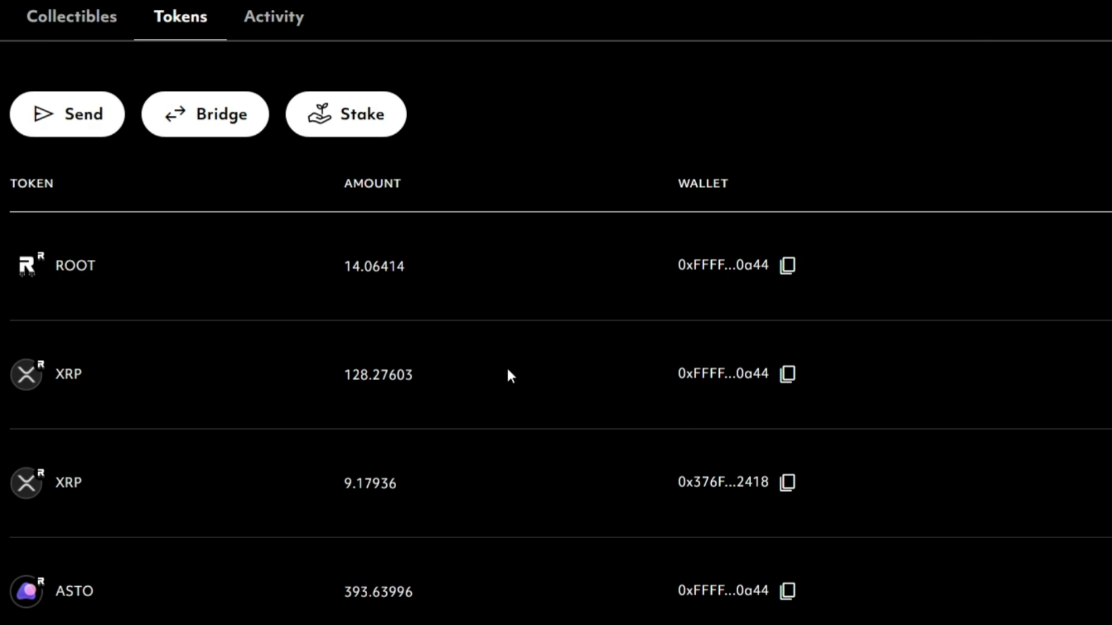
mouse_move(750, 383)
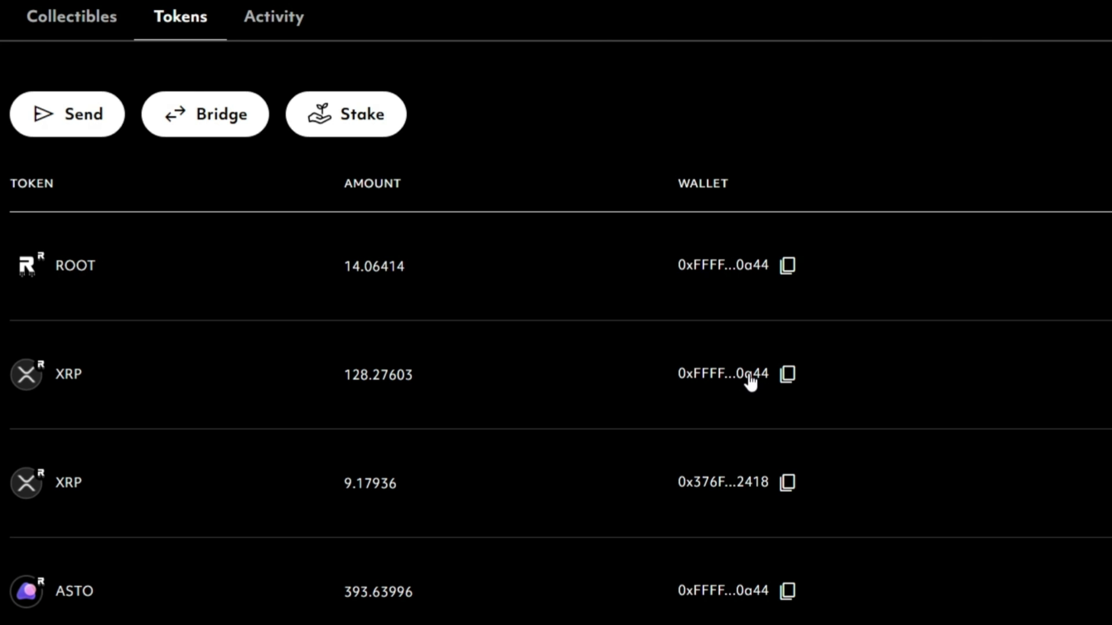
mouse_move(713, 483)
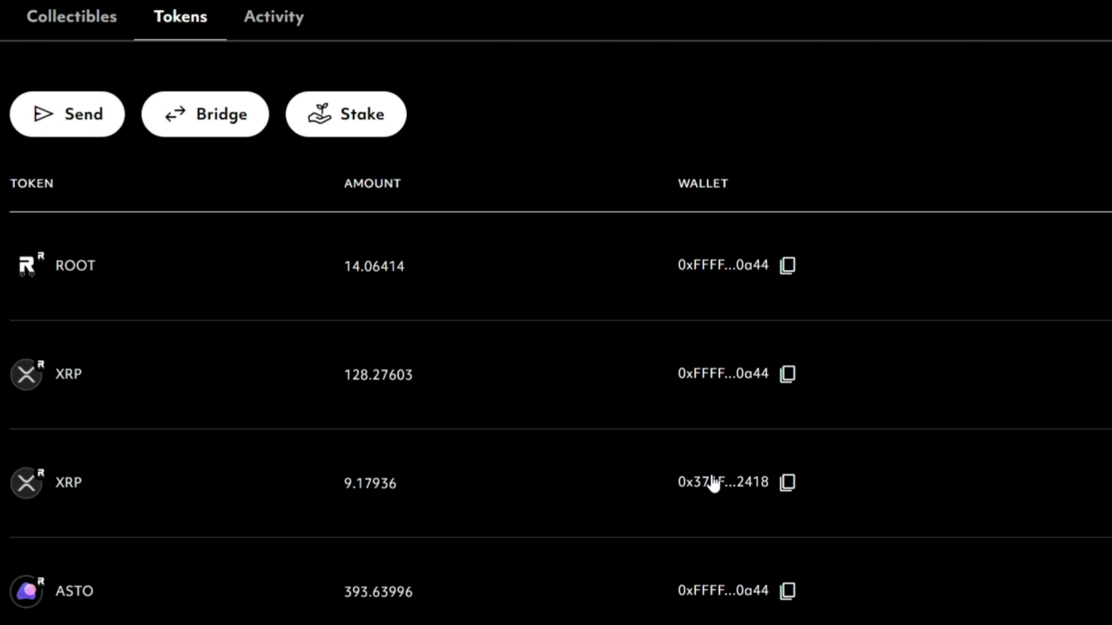
mouse_move(729, 486)
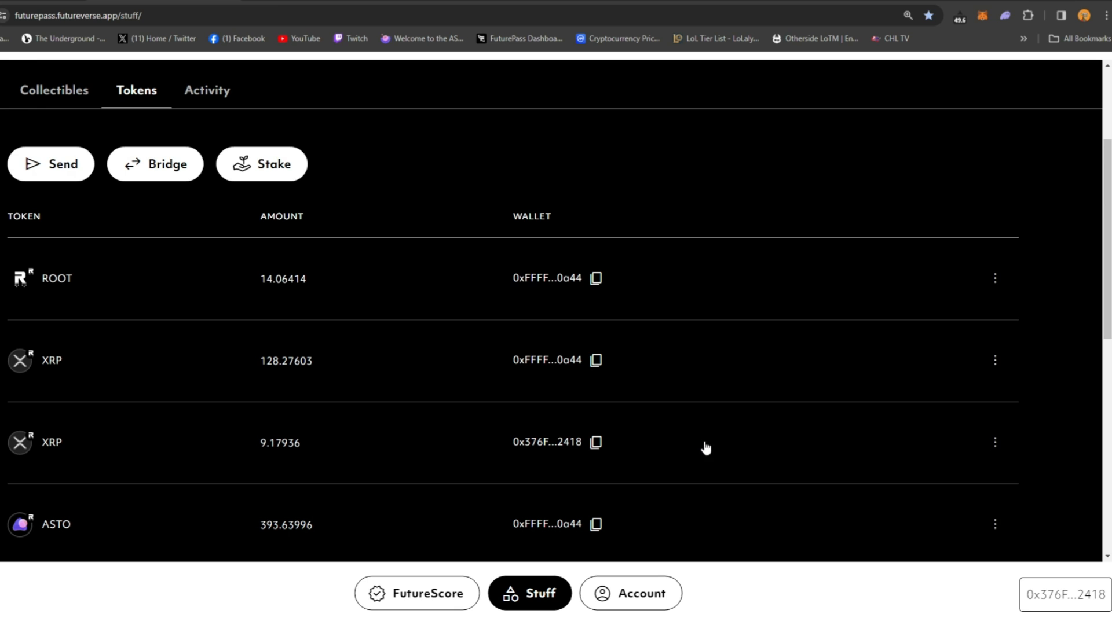
Reveal the Send and Bridge actions on the 9.17936 XRP row via its three-dot menu.
left_click(995, 443)
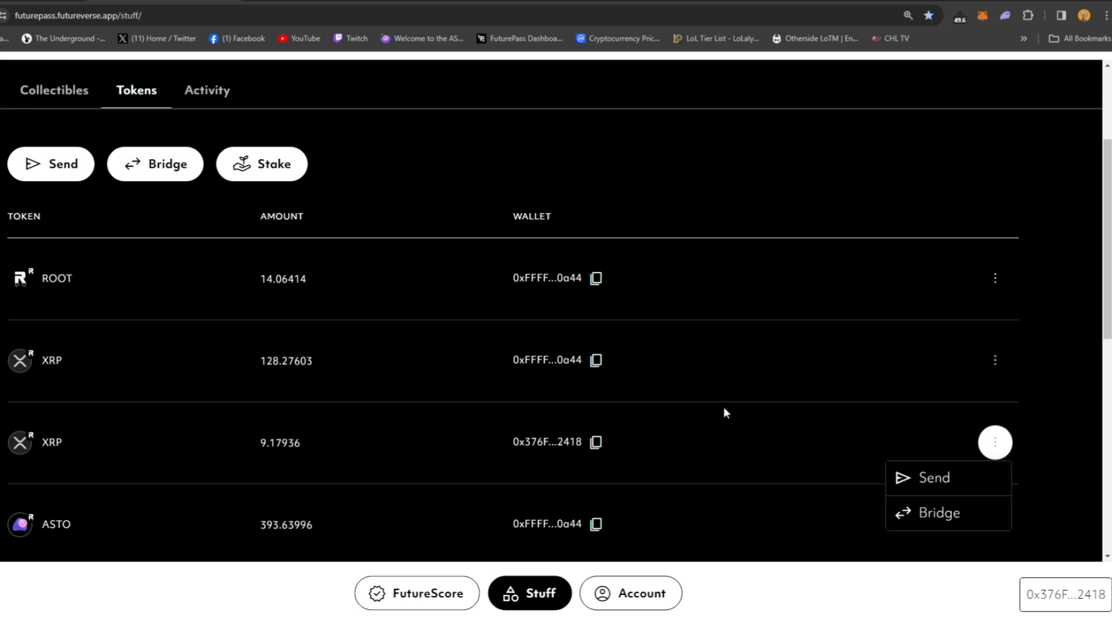
mouse_move(695, 369)
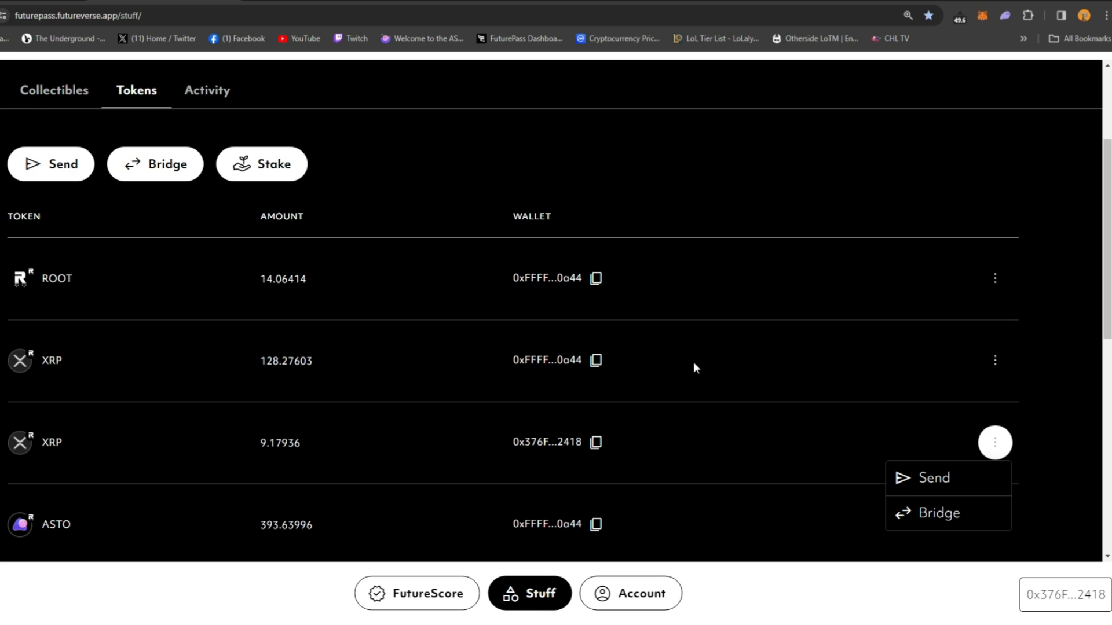
mouse_move(777, 336)
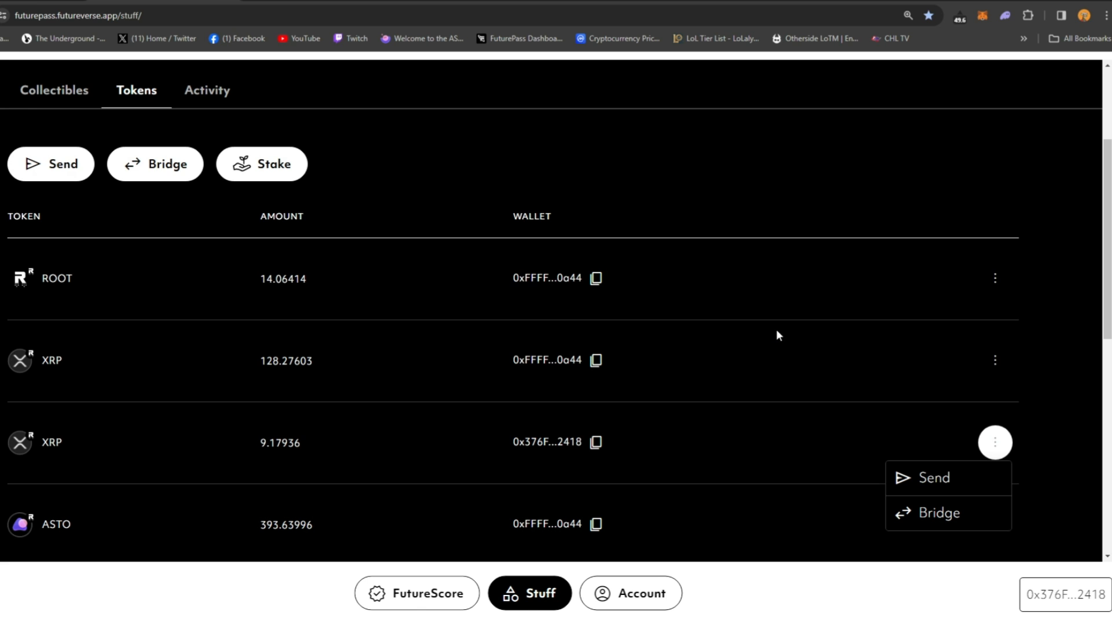
mouse_move(806, 317)
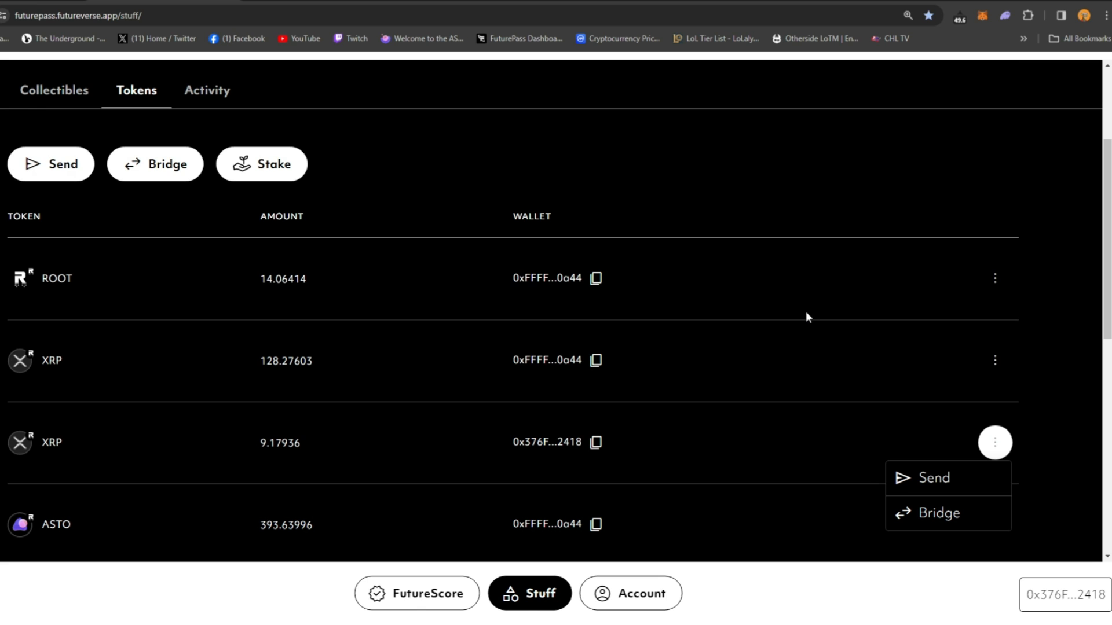
mouse_move(884, 208)
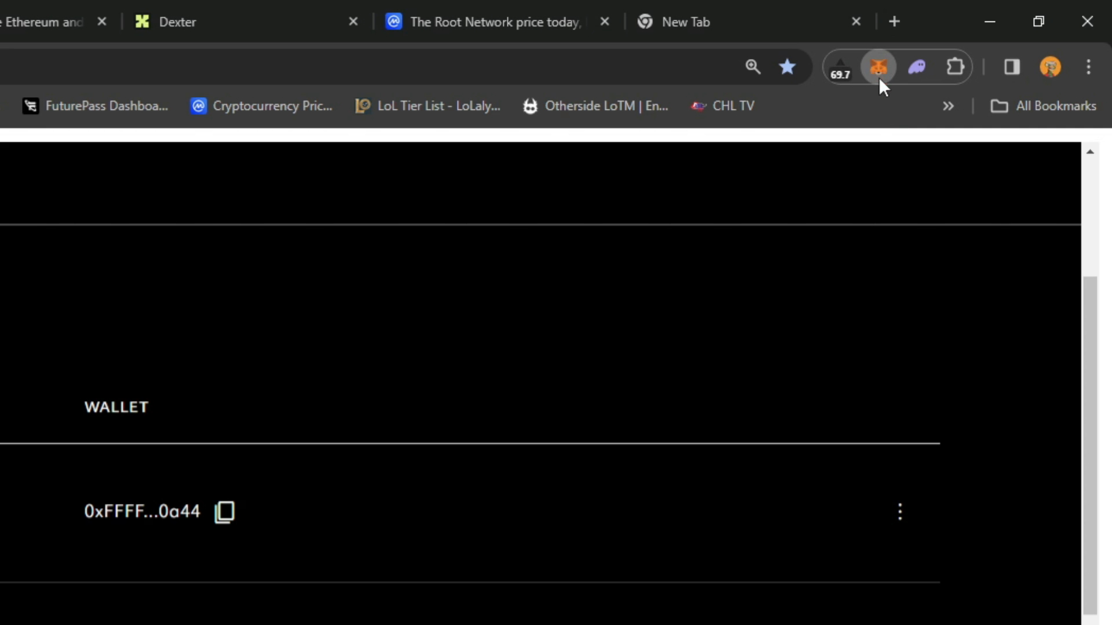
In MetaMask, begin a swap from ETH and pick ROOT (searched as 'root') as the receive token.
left_click(879, 67)
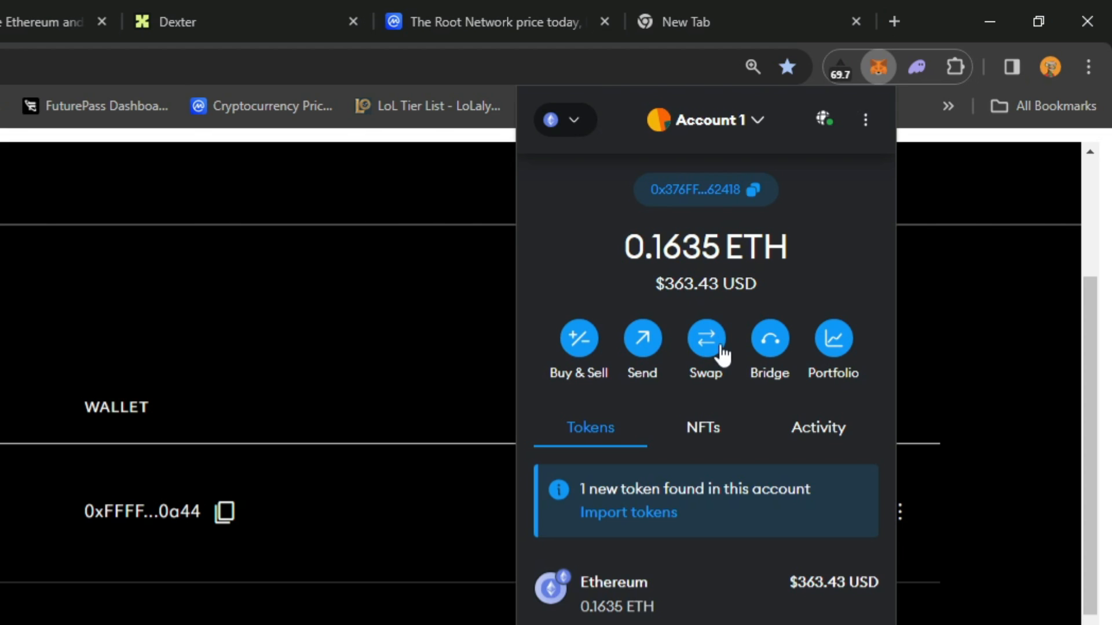
left_click(705, 336)
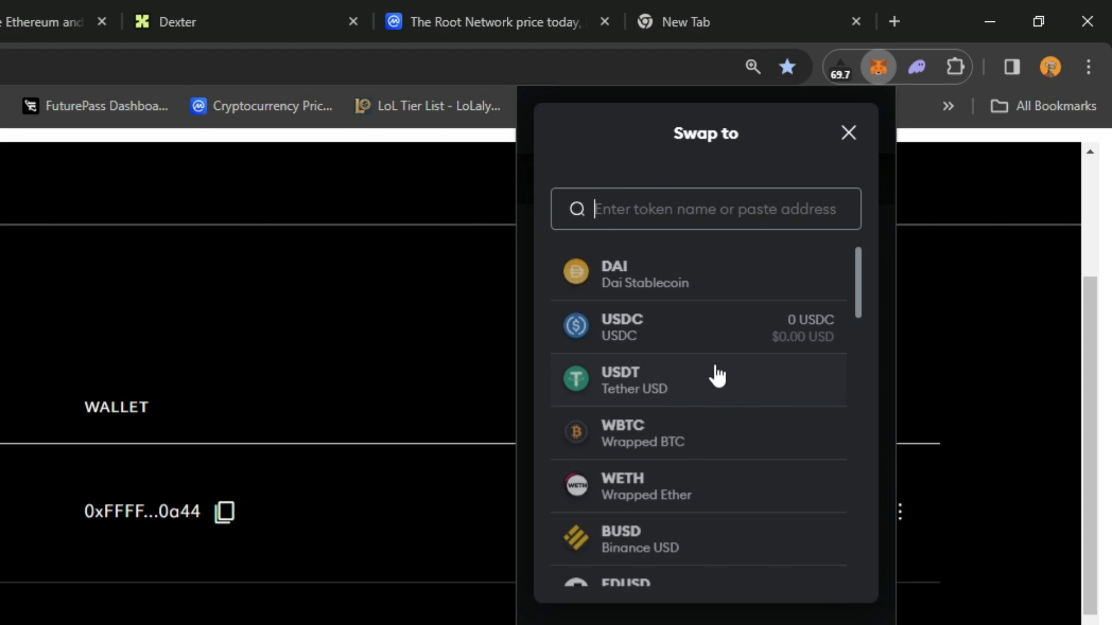
type("root")
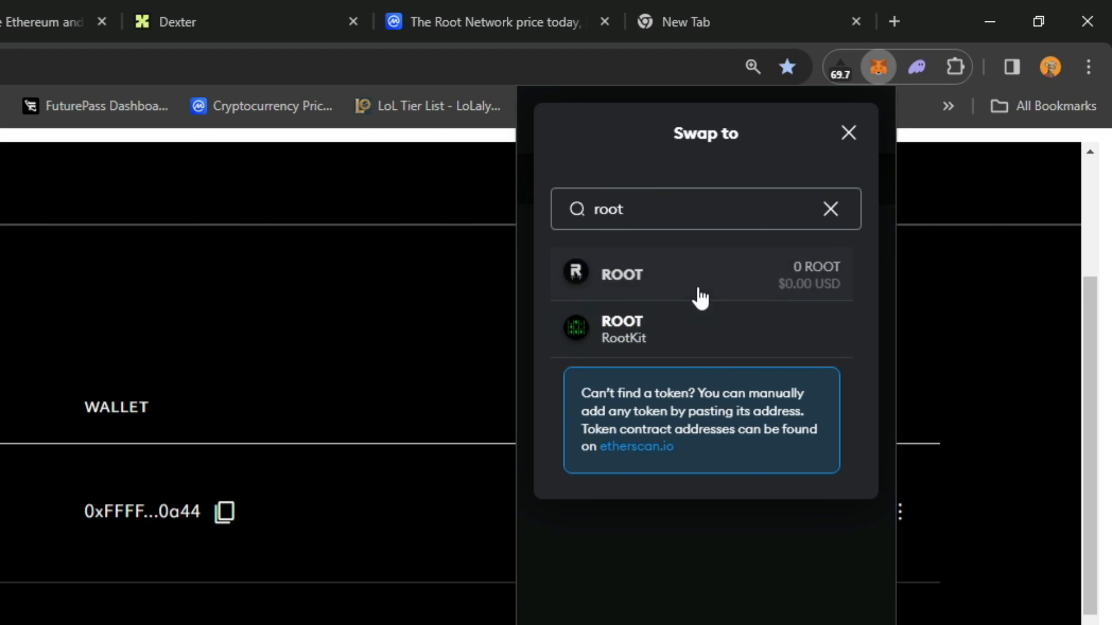
left_click(847, 133)
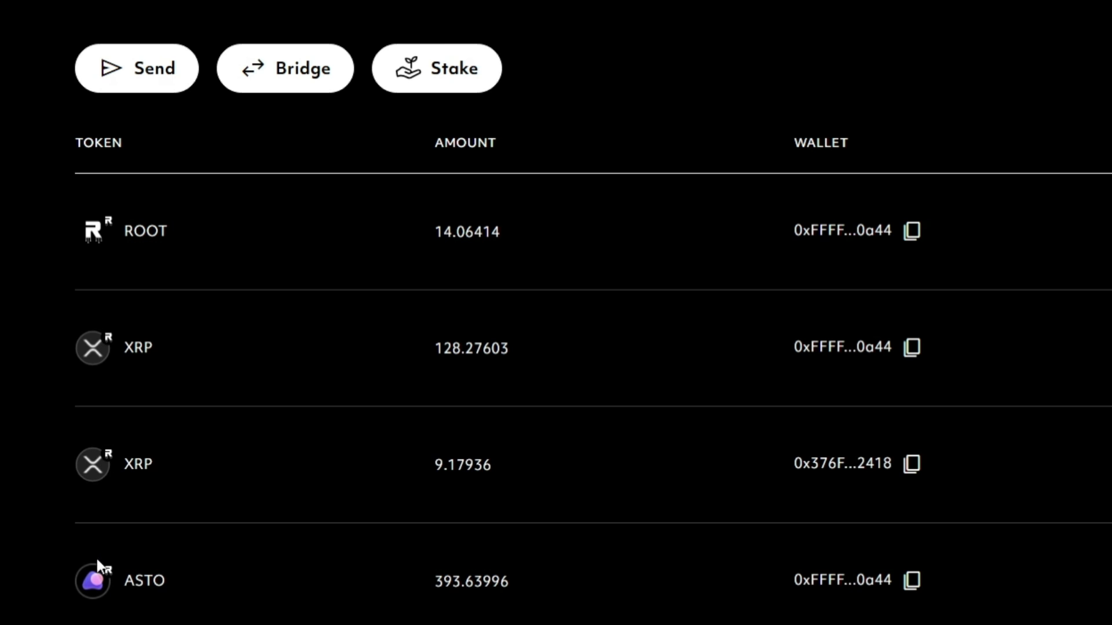
scroll("down", 3)
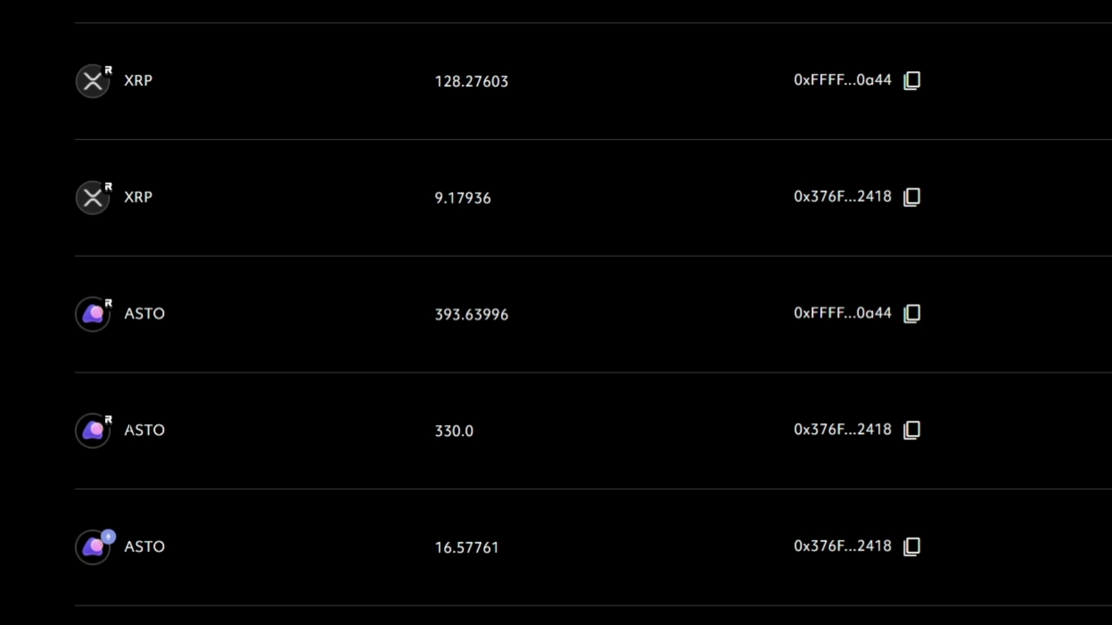
mouse_move(207, 336)
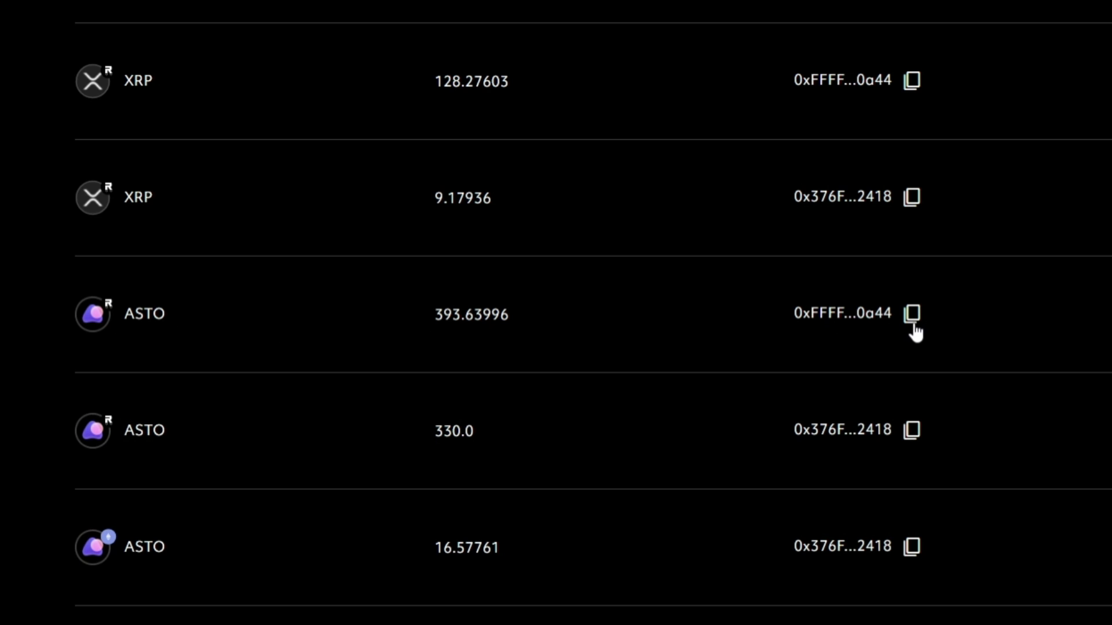
mouse_move(912, 431)
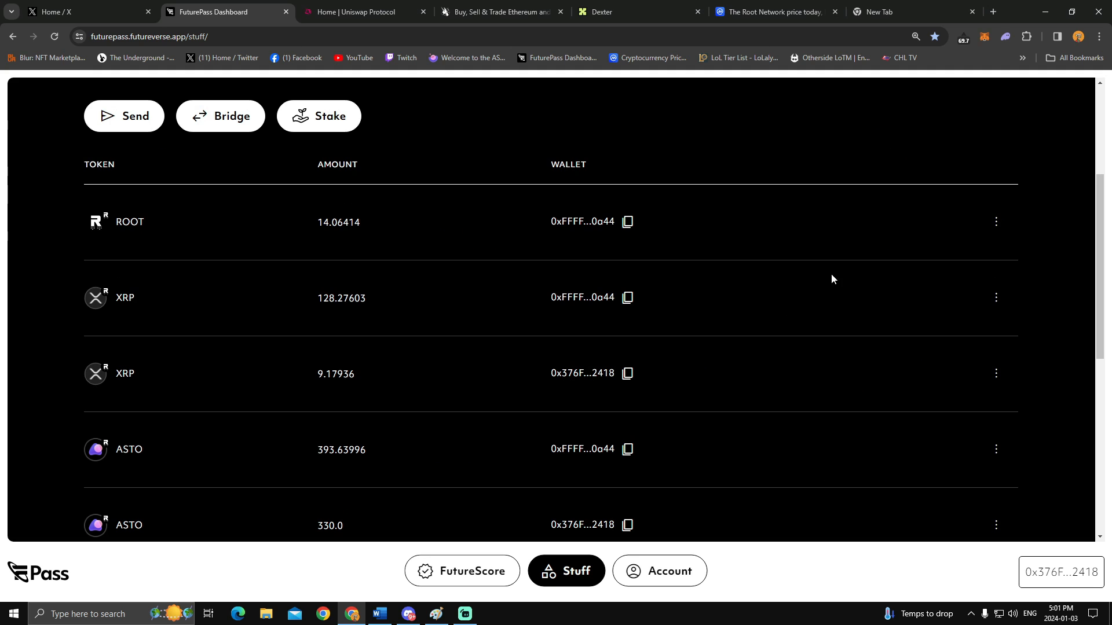
mouse_move(452, 195)
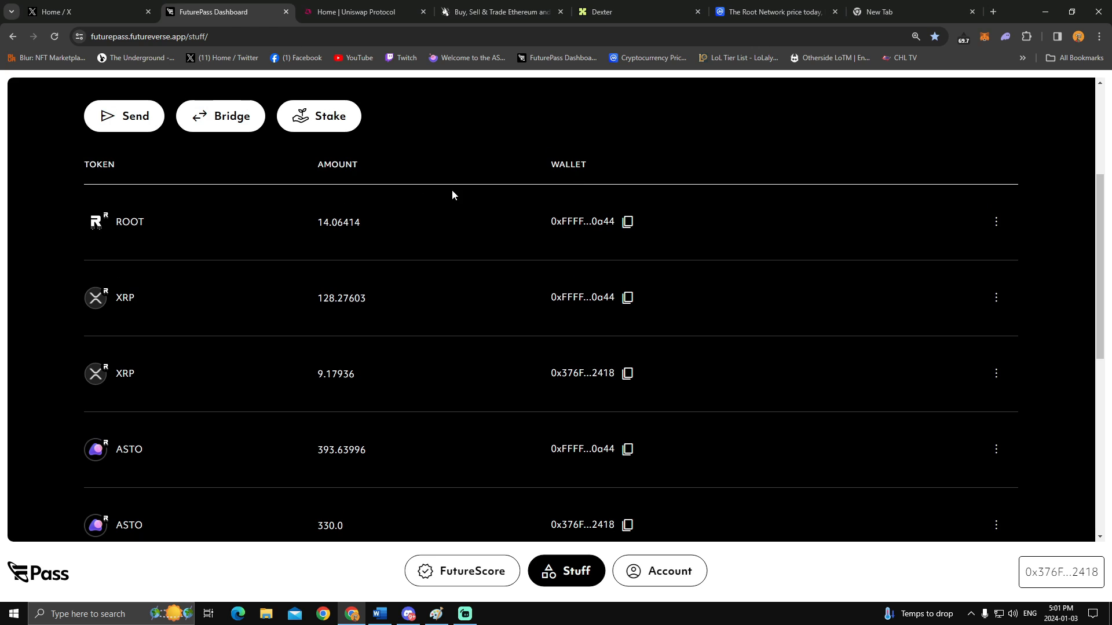
mouse_move(758, 364)
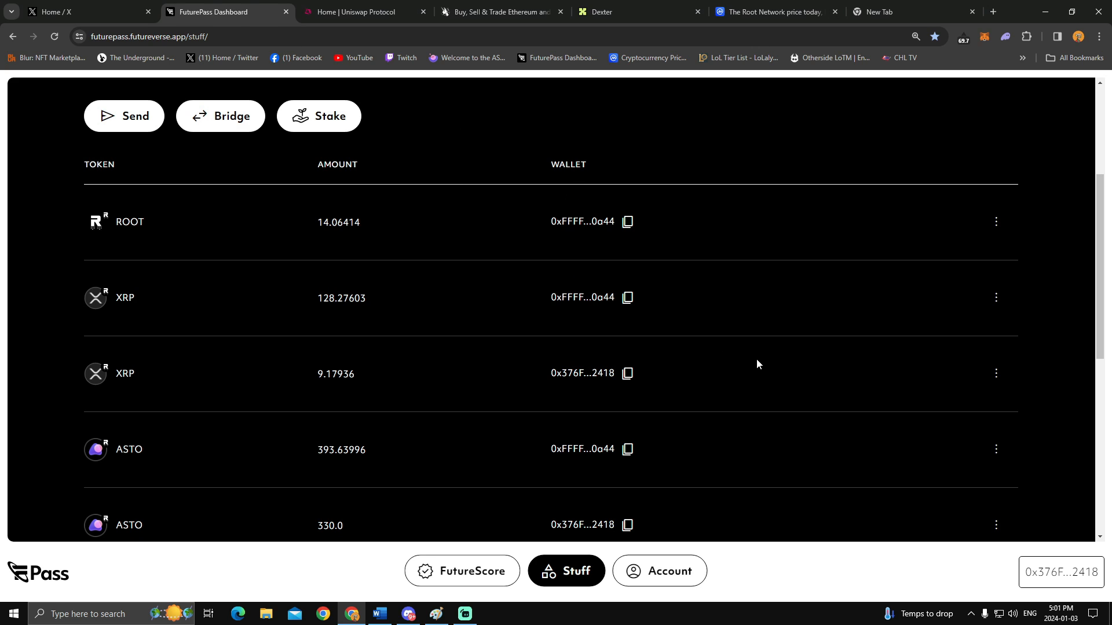
mouse_move(734, 374)
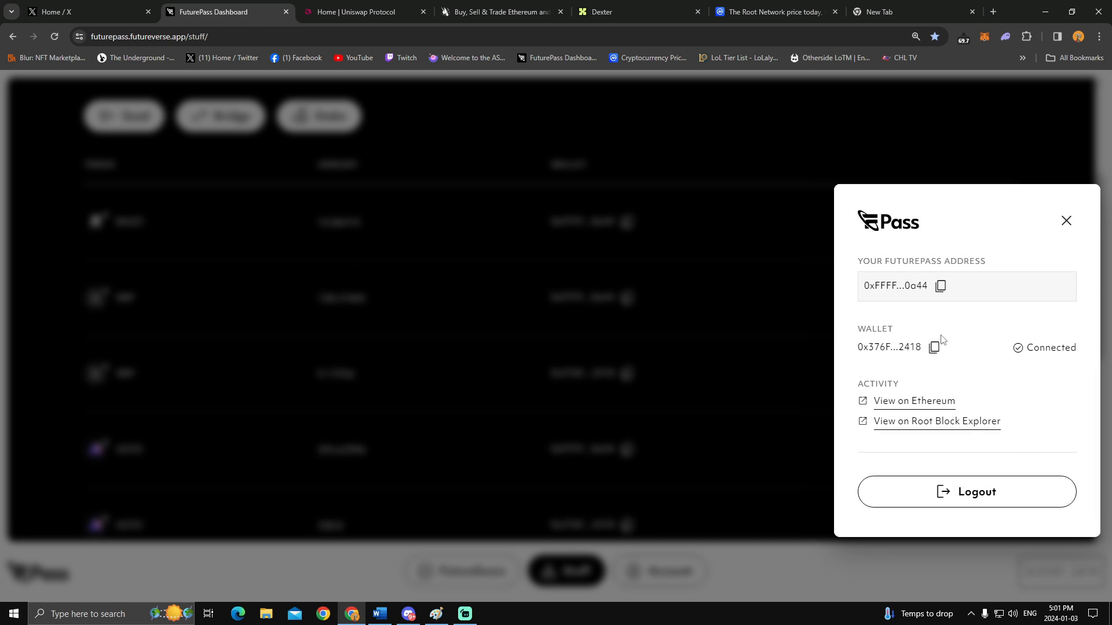
mouse_move(953, 254)
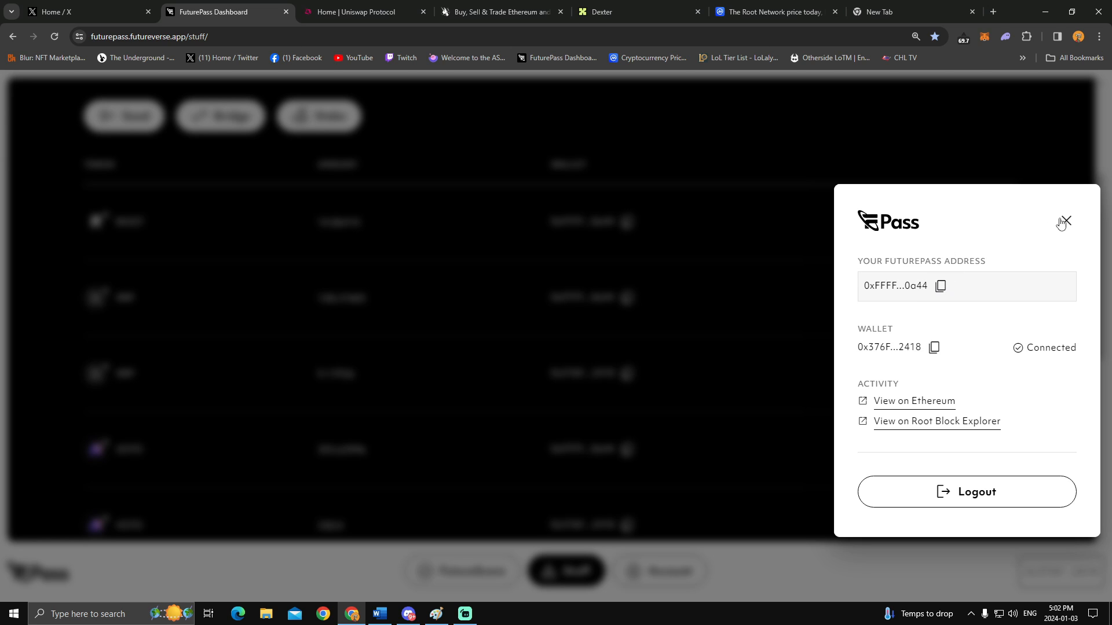
left_click(1066, 222)
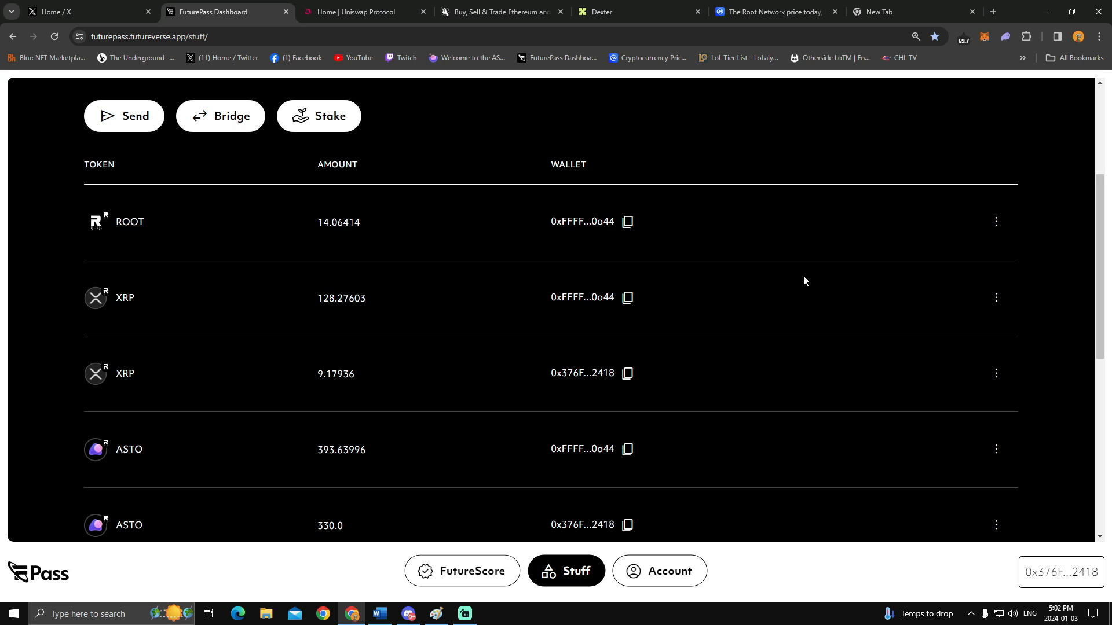
On Dexter's swap page, reverse the pair so it swaps ROOT into XRP.
left_click(599, 11)
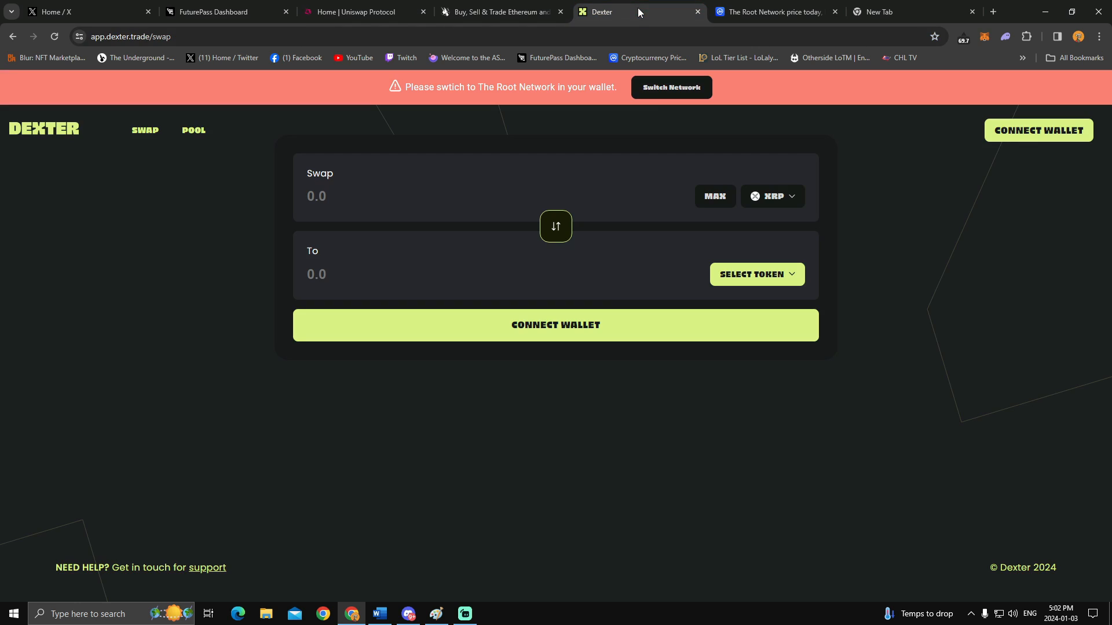
mouse_move(826, 240)
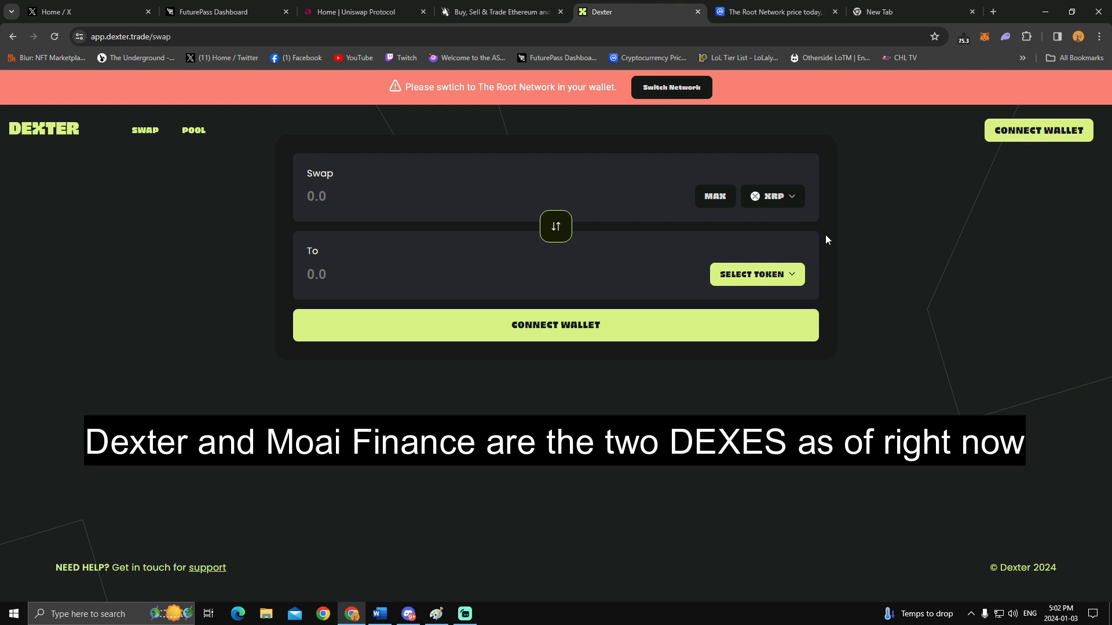
mouse_move(556, 228)
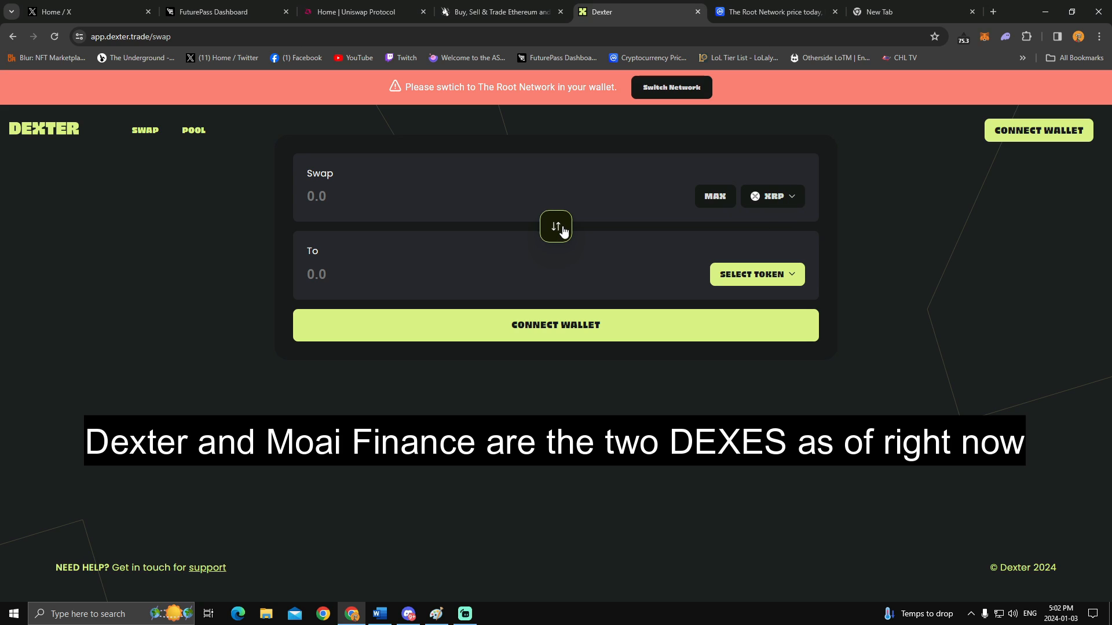
left_click(554, 225)
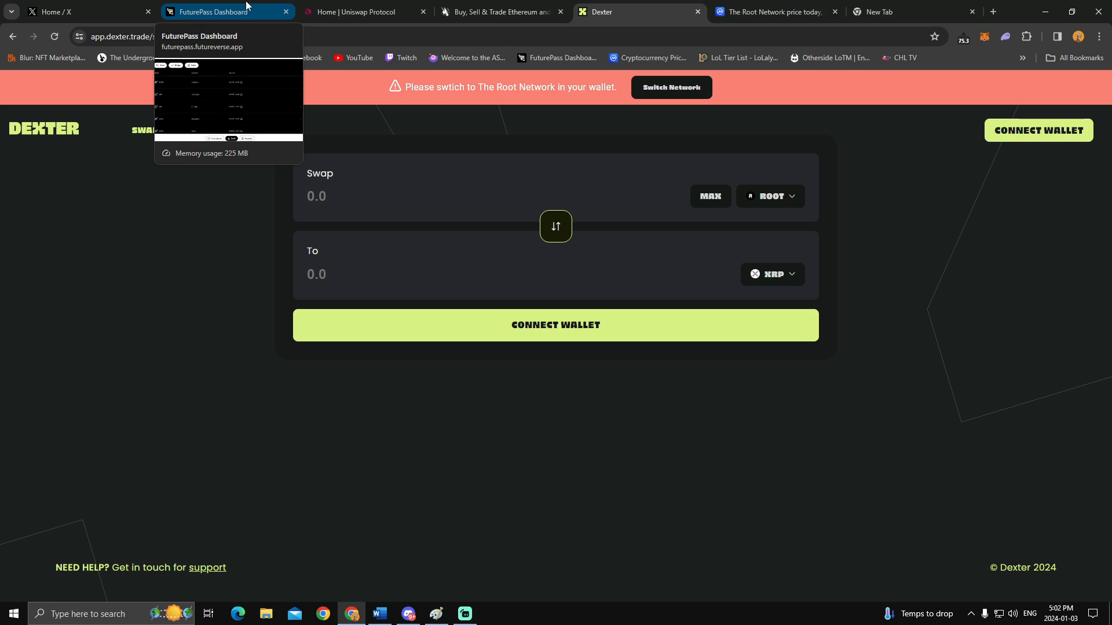
Back on the Dashboard, show the account panel with the FuturePass and connected wallet addresses.
left_click(220, 12)
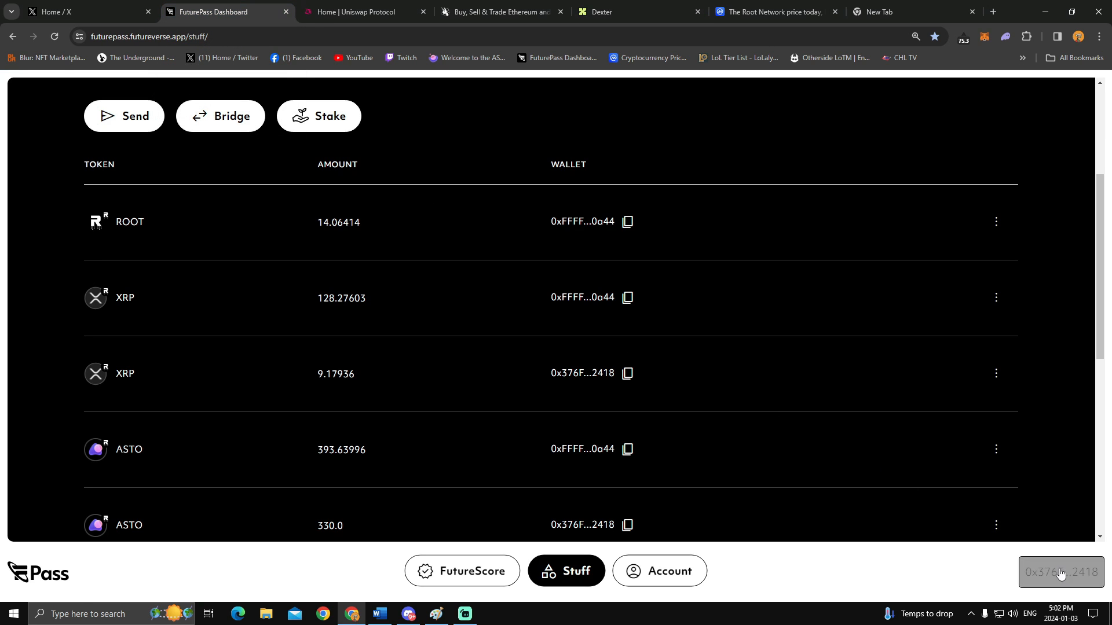
left_click(1059, 572)
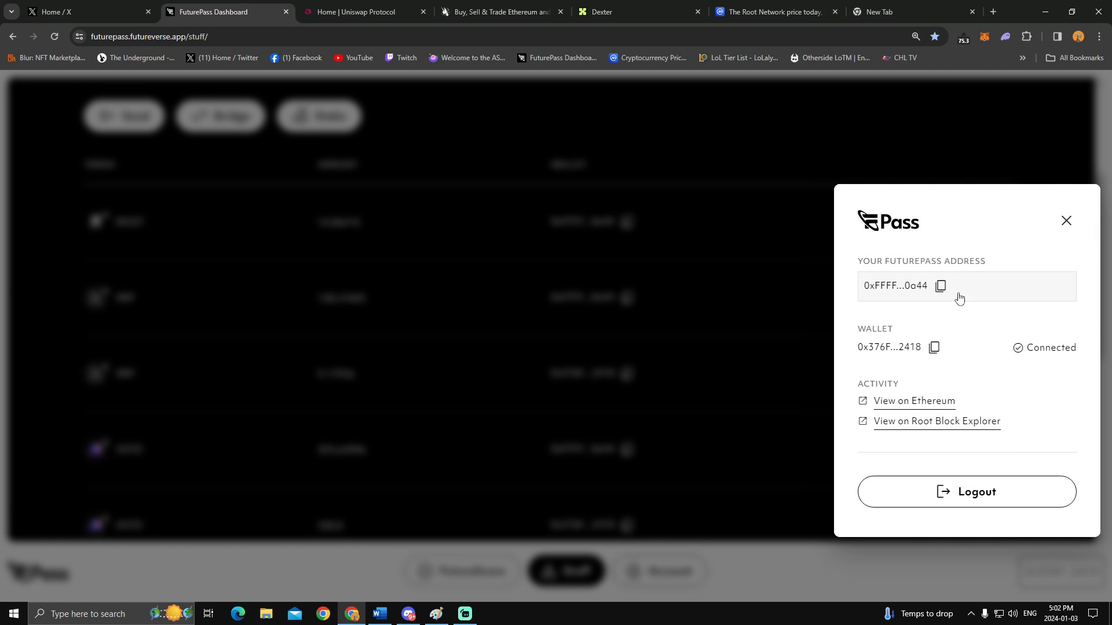
mouse_move(1017, 169)
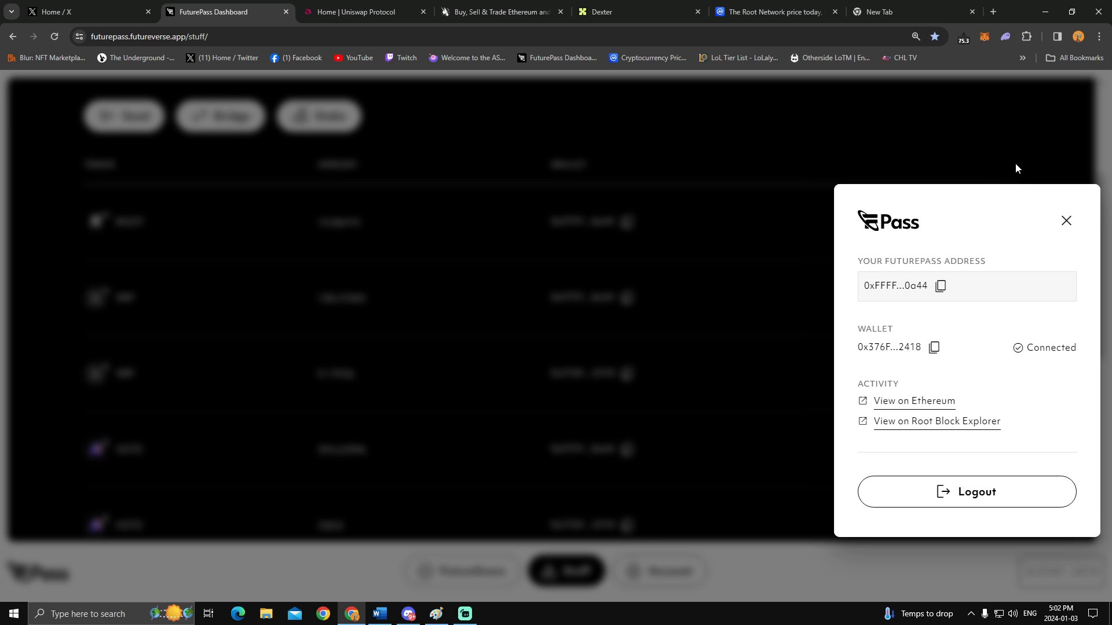
mouse_move(934, 353)
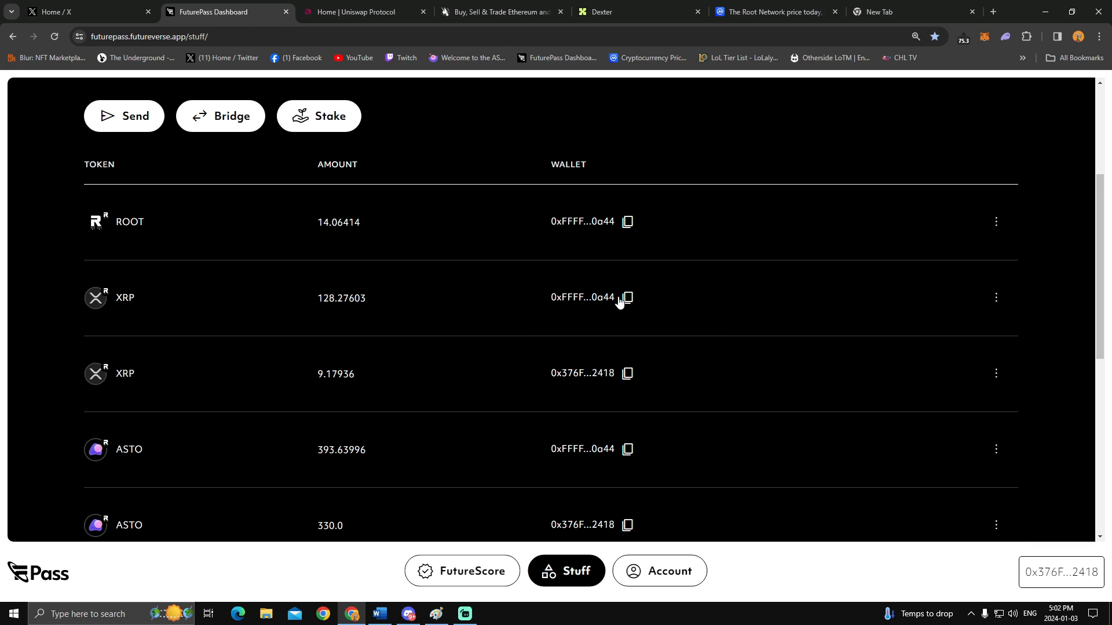
left_click(996, 298)
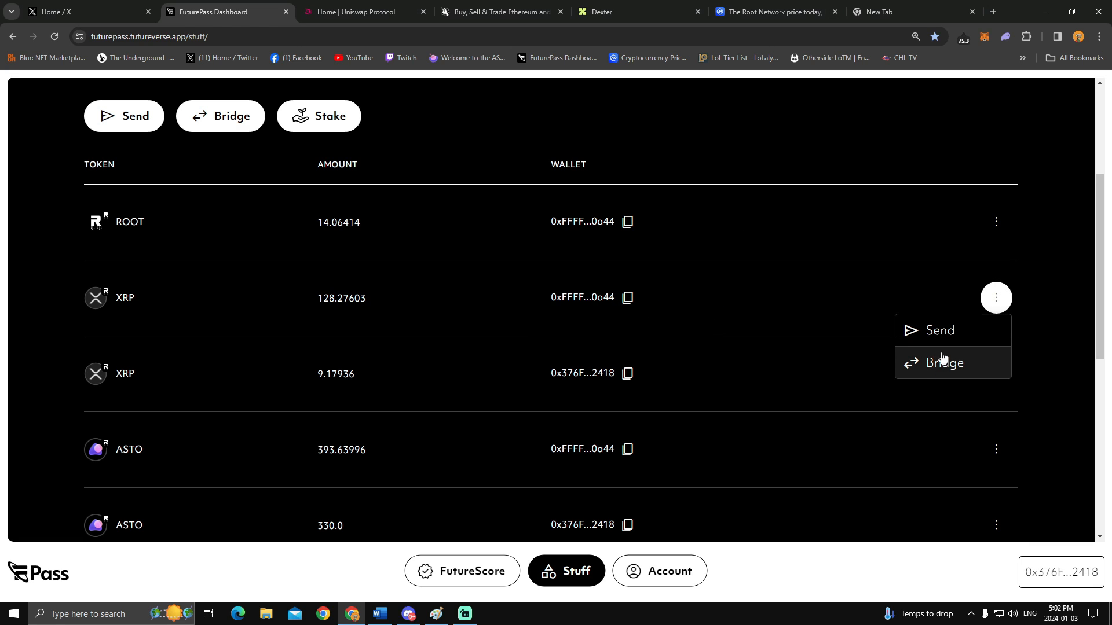
left_click(939, 330)
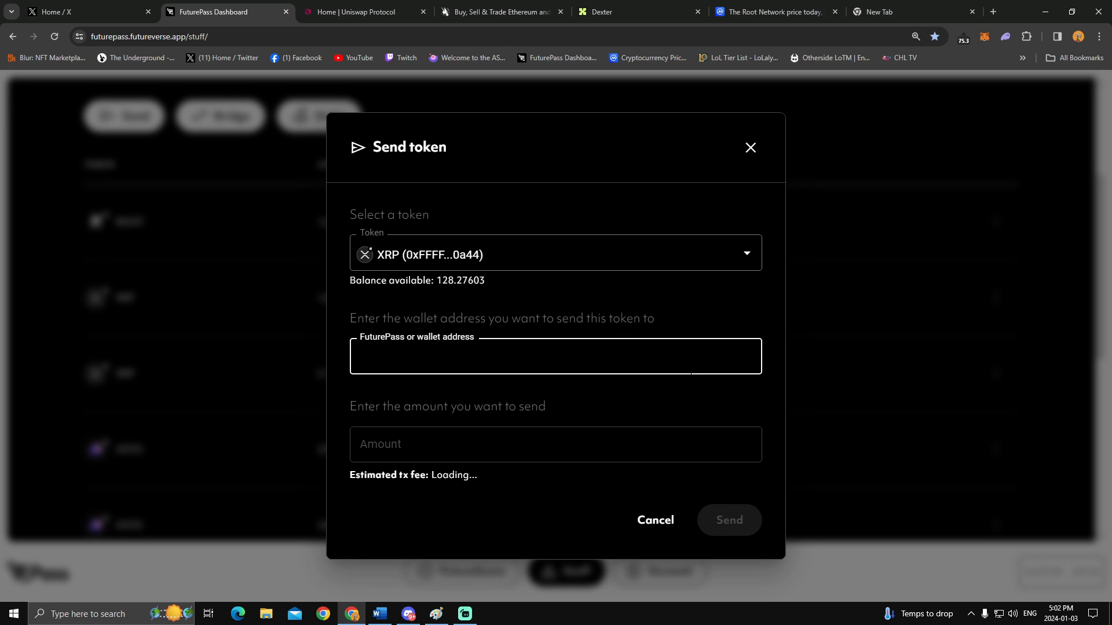
mouse_move(751, 147)
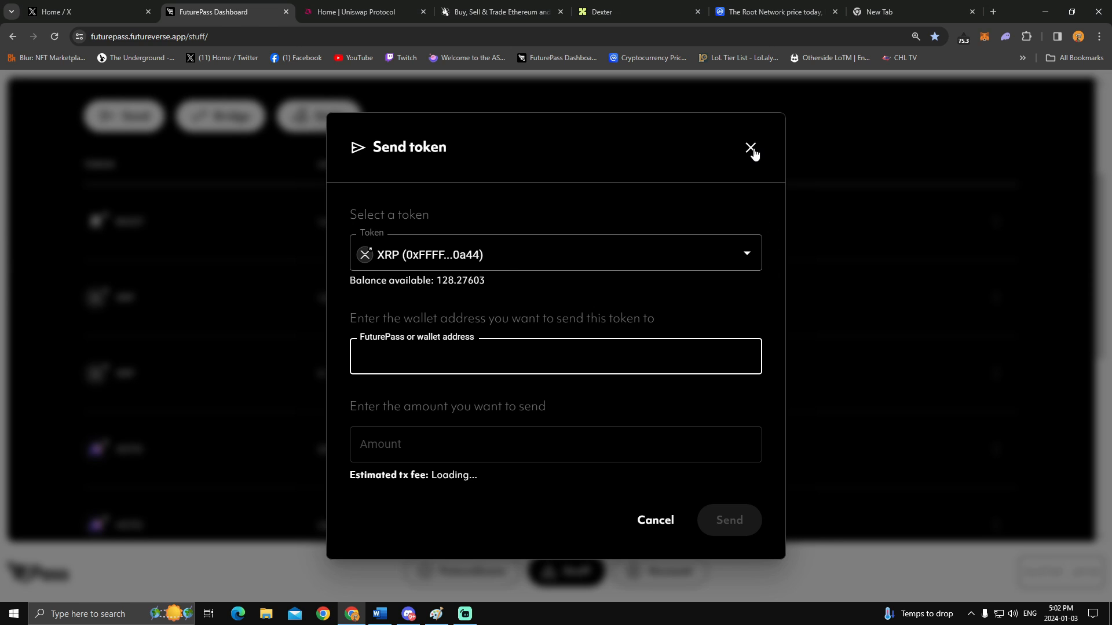
left_click(749, 147)
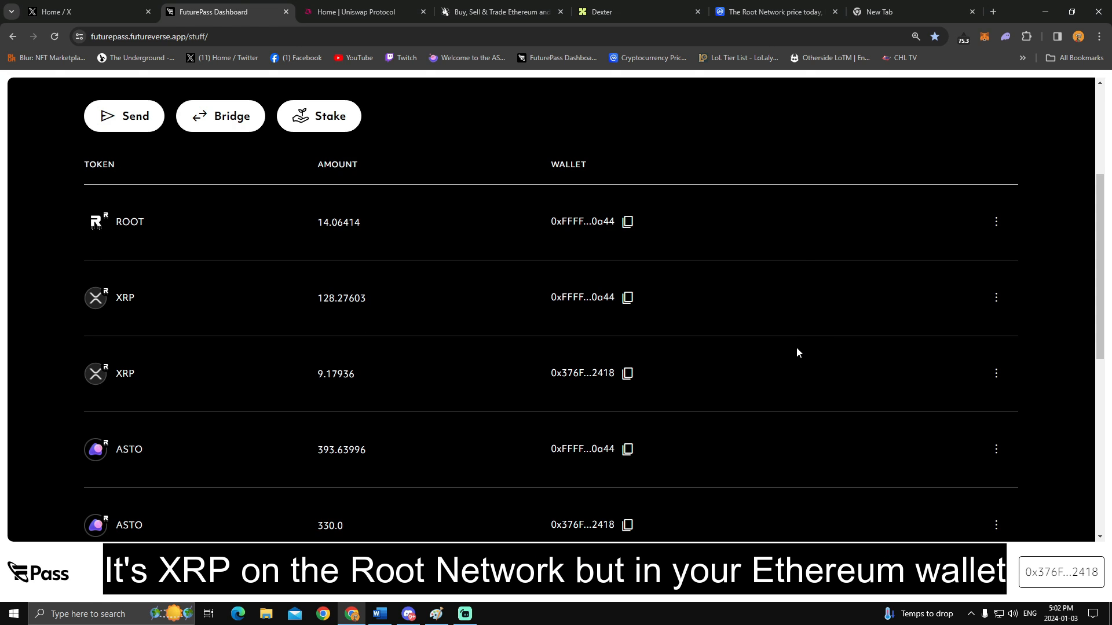